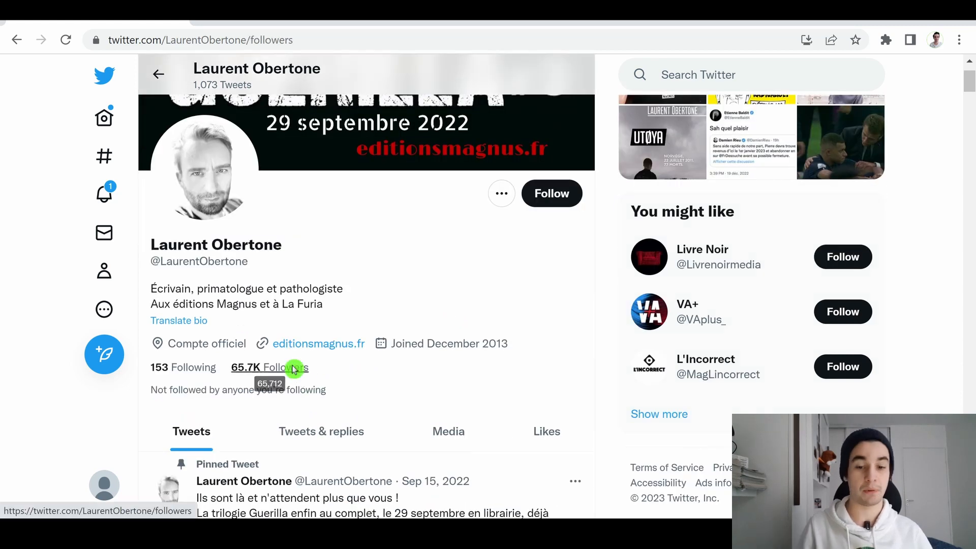
- Open the profile's Followers list, then switch over to the Octoparse home screen
{"action": "left_click", "coordinate": [268, 367]}
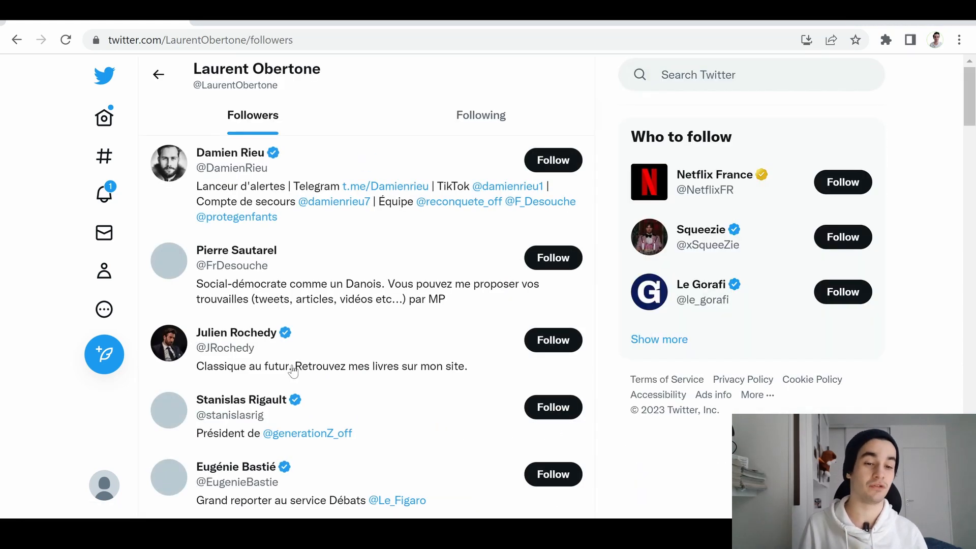
{"action": "mouse_move", "coordinate": [481, 115]}
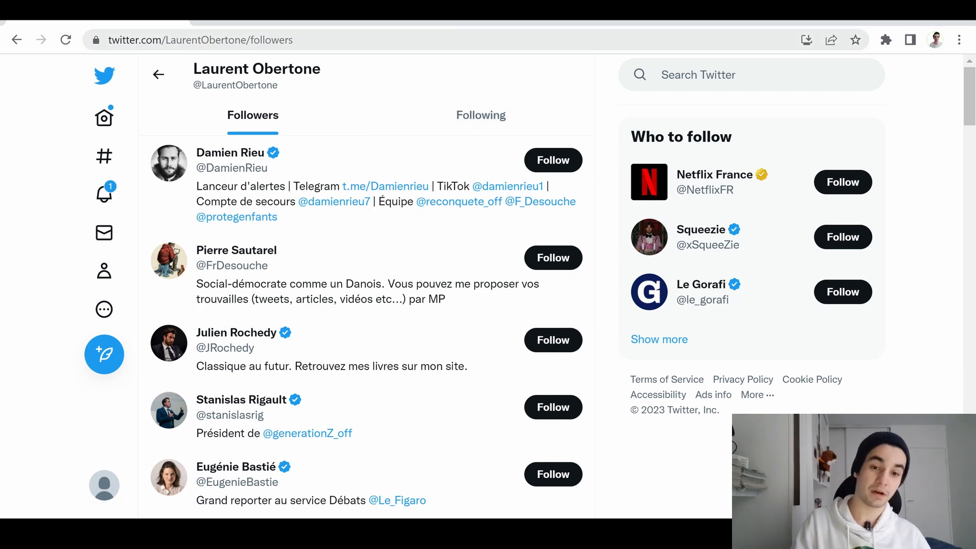
{"action": "left_click", "coordinate": [201, 40]}
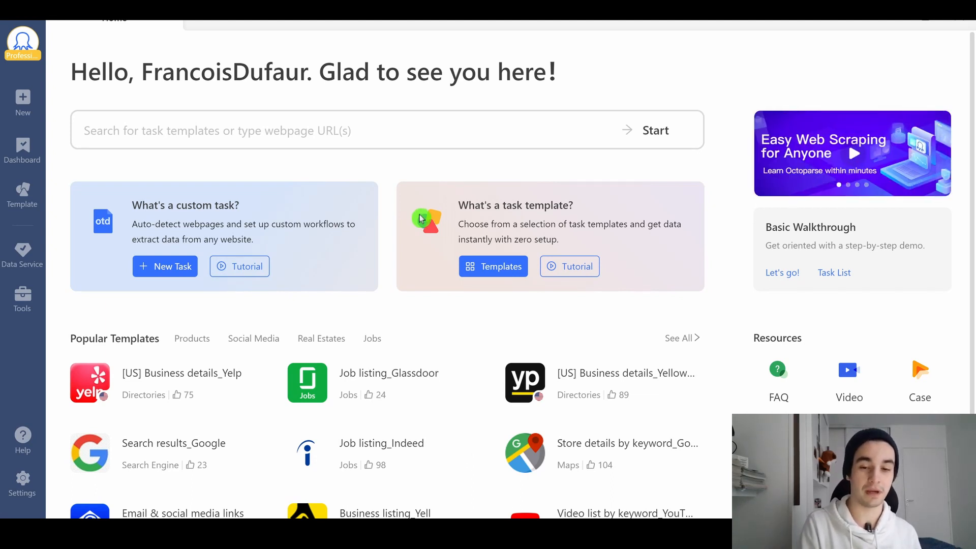
{"action": "type", "text": "https://twitter.com/LaurentObertone/followers"}
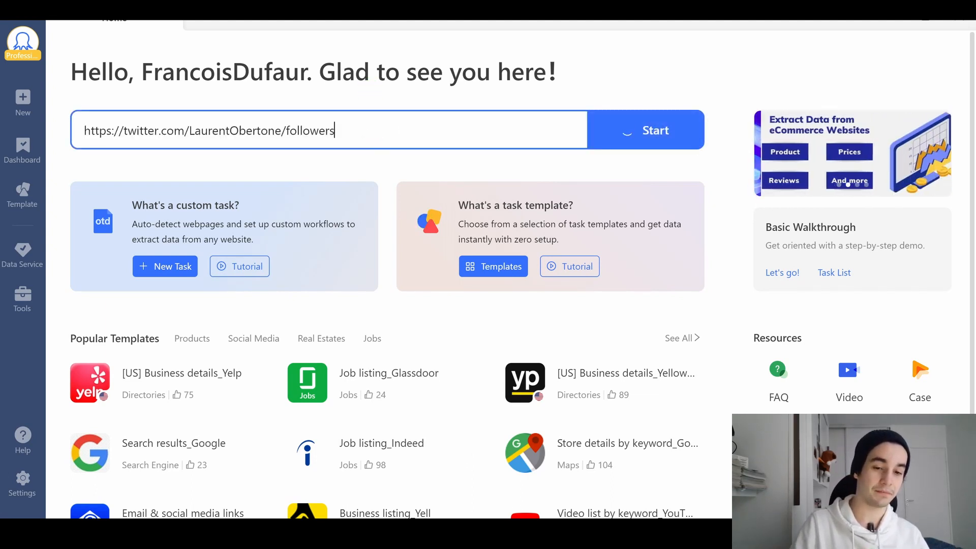
{"action": "left_click", "coordinate": [653, 130]}
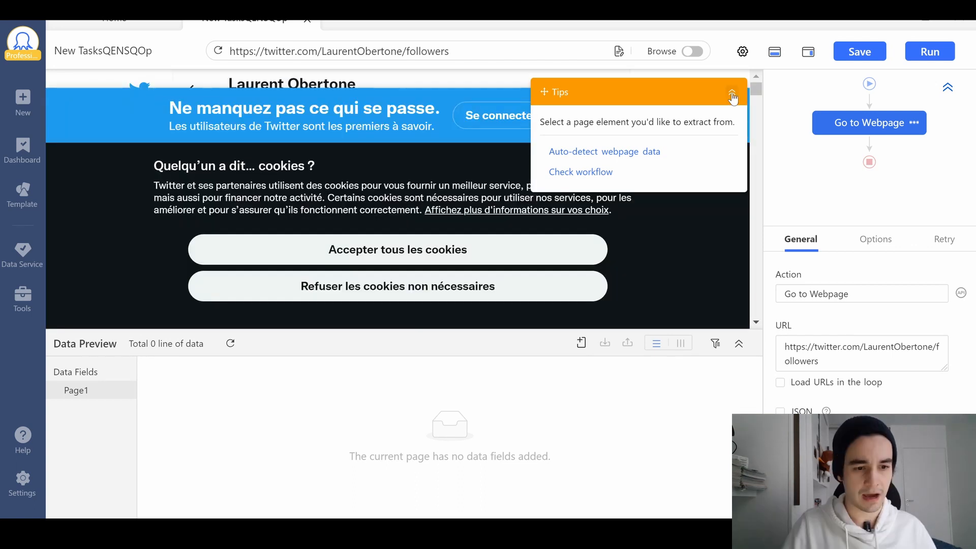
- Dismiss the Tips panel and begin signing in to Twitter via Se connecter with the account email
{"action": "left_click", "coordinate": [690, 51]}
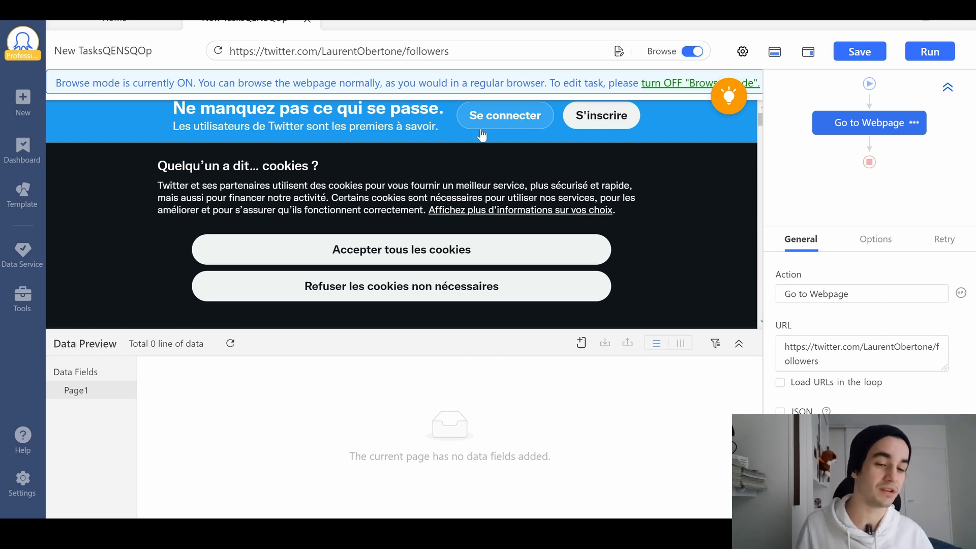
{"action": "left_click", "coordinate": [504, 115]}
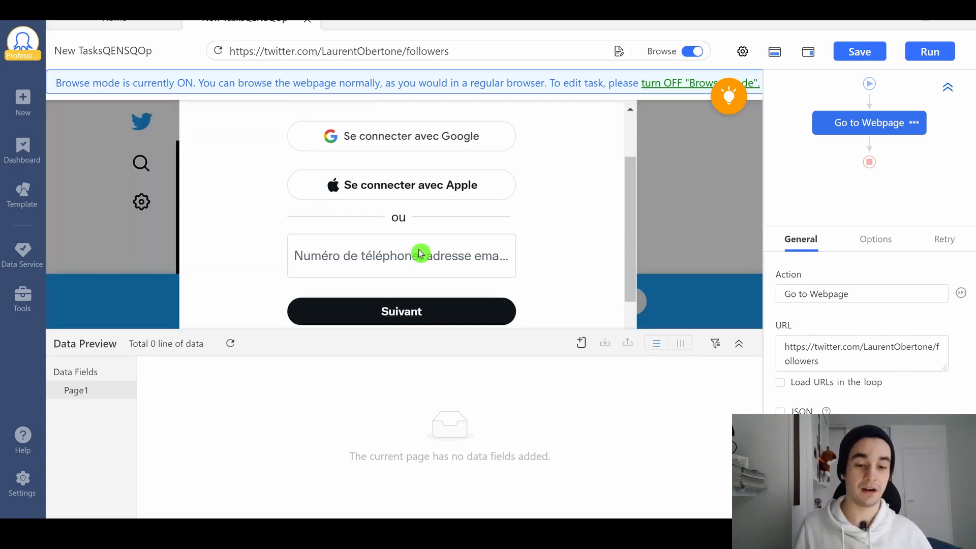
{"action": "left_click", "coordinate": [401, 255]}
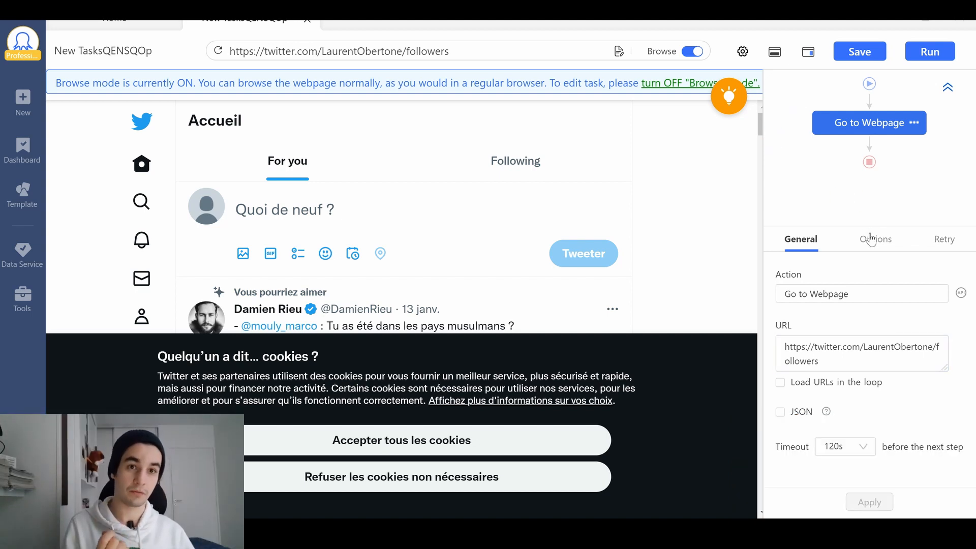
- Enable Use cookie in the Go to Webpage options and apply it
{"action": "left_click", "coordinate": [875, 238]}
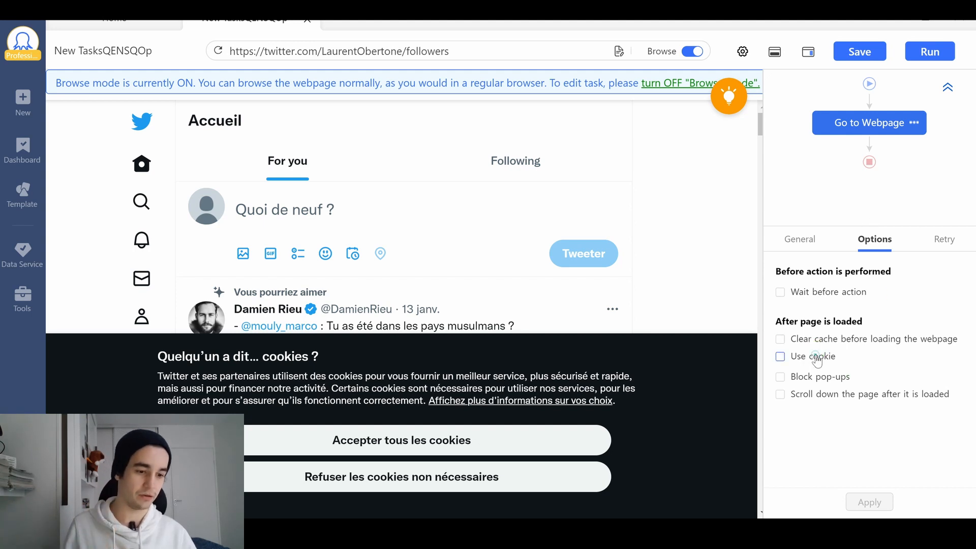
{"action": "left_click", "coordinate": [780, 356]}
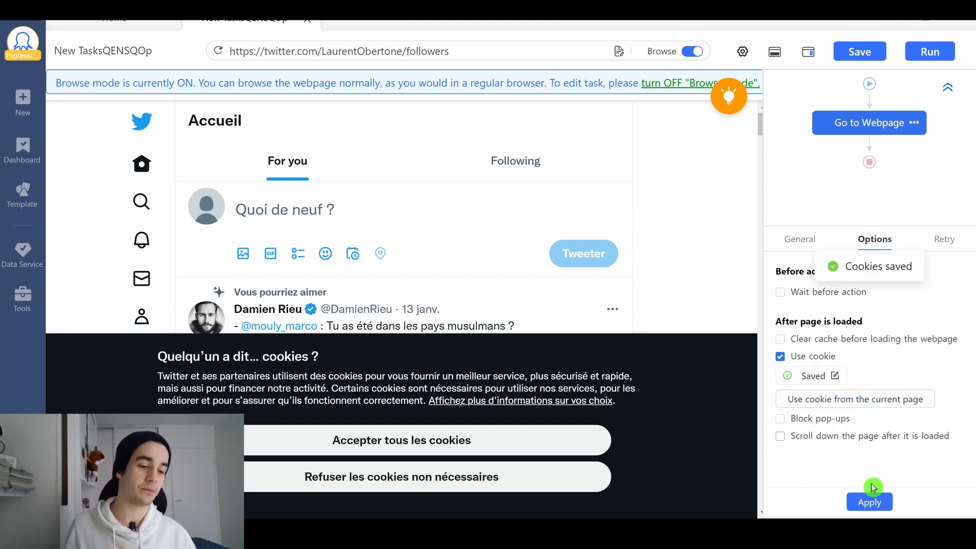
{"action": "left_click", "coordinate": [869, 501]}
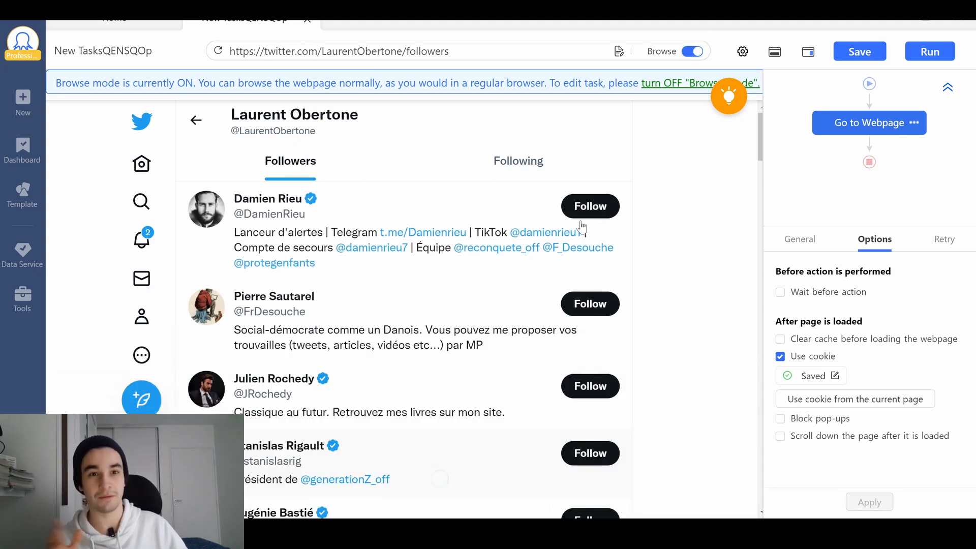
- Leave Browse mode so the followers page is loaded for editing the task
{"action": "left_click", "coordinate": [690, 50]}
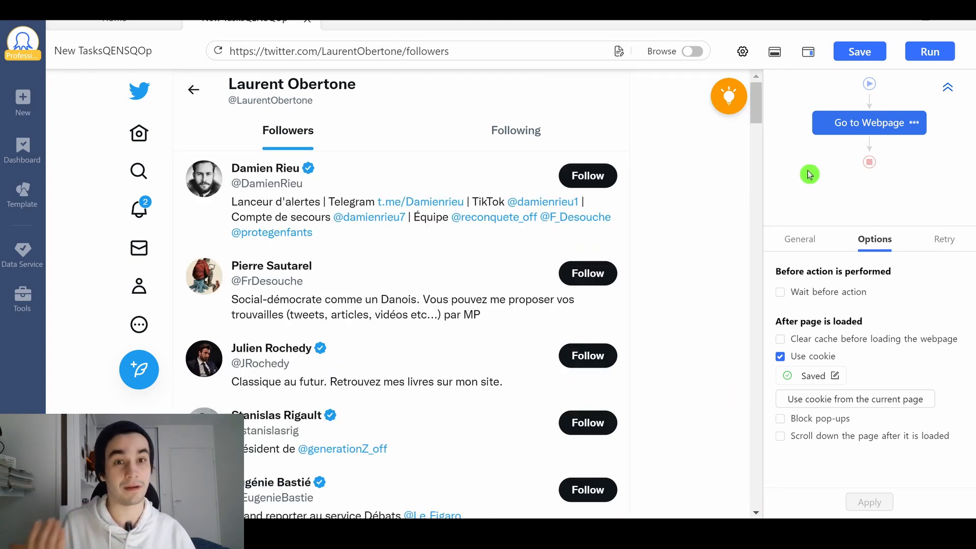
{"action": "left_click", "coordinate": [864, 123]}
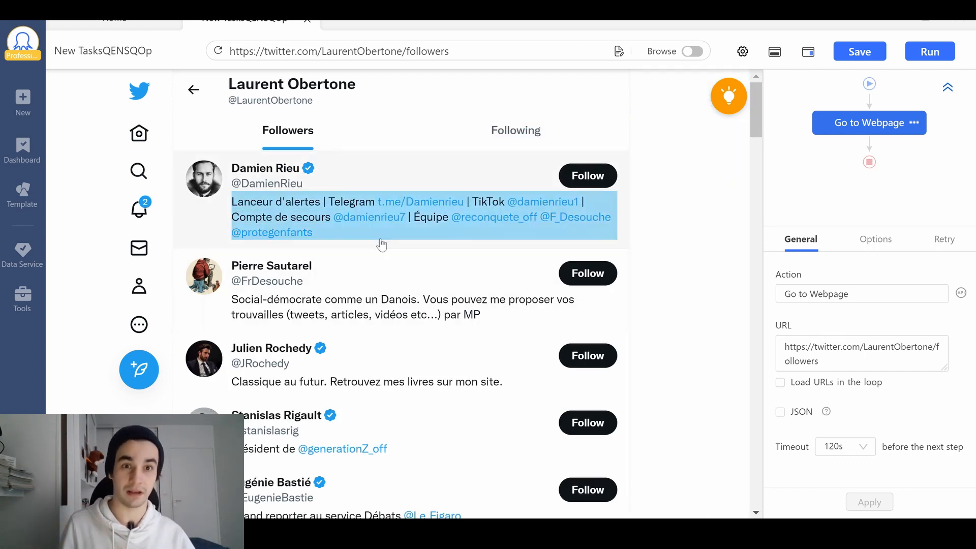
- Add a Loop step after Go to Webpage and choose a different loop mode
{"action": "left_click", "coordinate": [869, 143]}
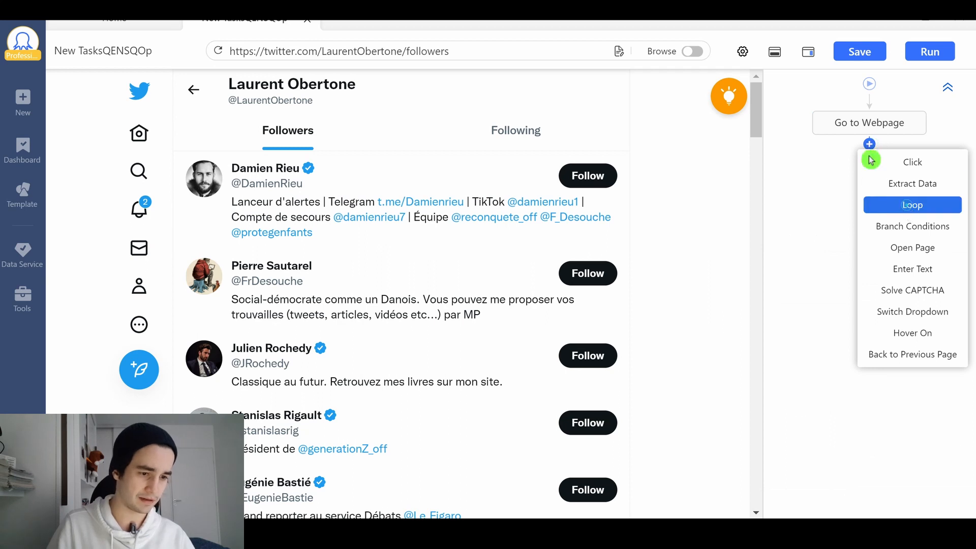
{"action": "left_click", "coordinate": [912, 205]}
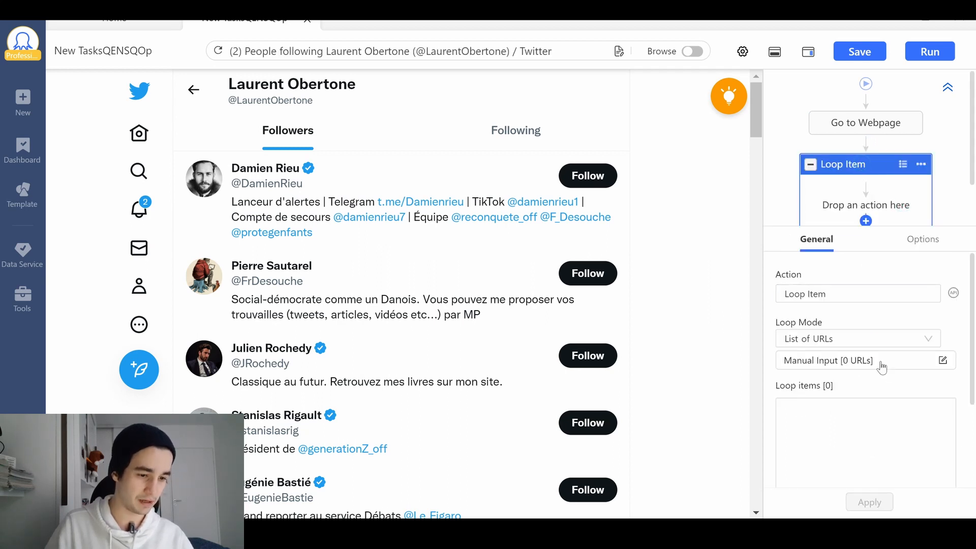
{"action": "left_click", "coordinate": [857, 337]}
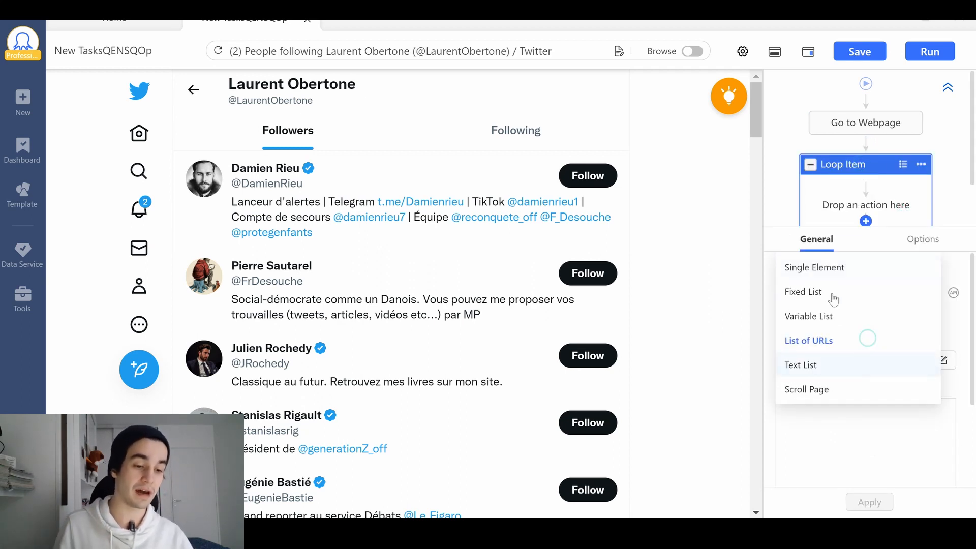
{"action": "left_click", "coordinate": [809, 315]}
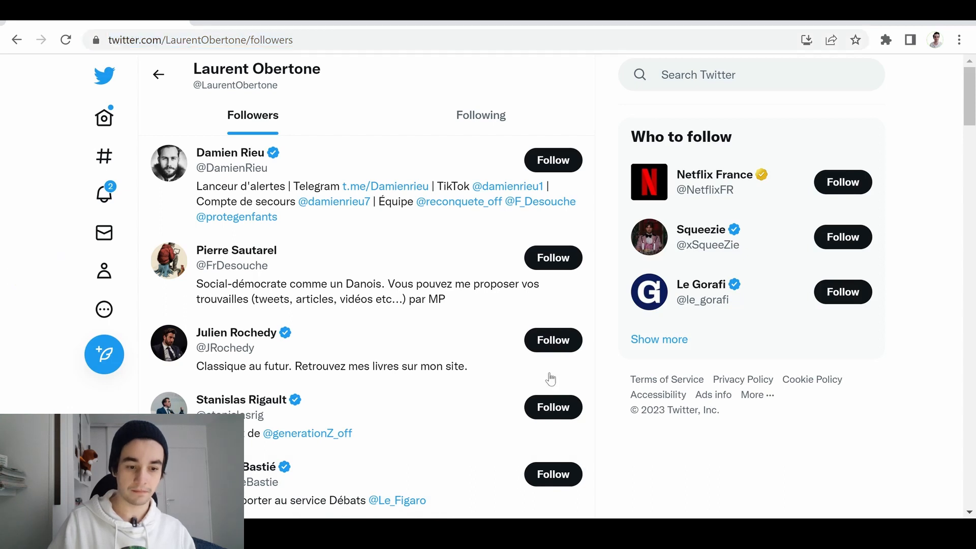
- Inspect a follower entry to reveal the repeated cellInnerDiv markup in DevTools
{"action": "right_click", "coordinate": [630, 451]}
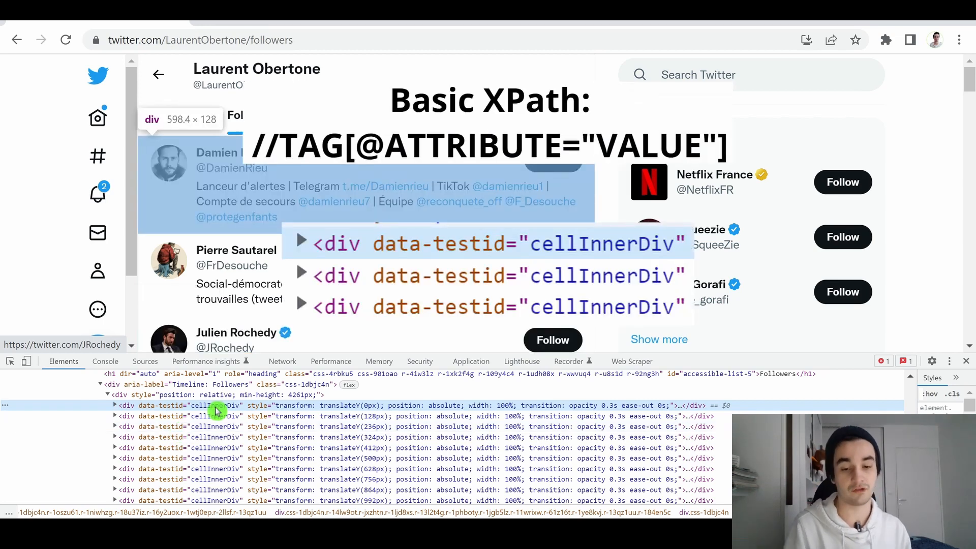
{"action": "mouse_move", "coordinate": [220, 416]}
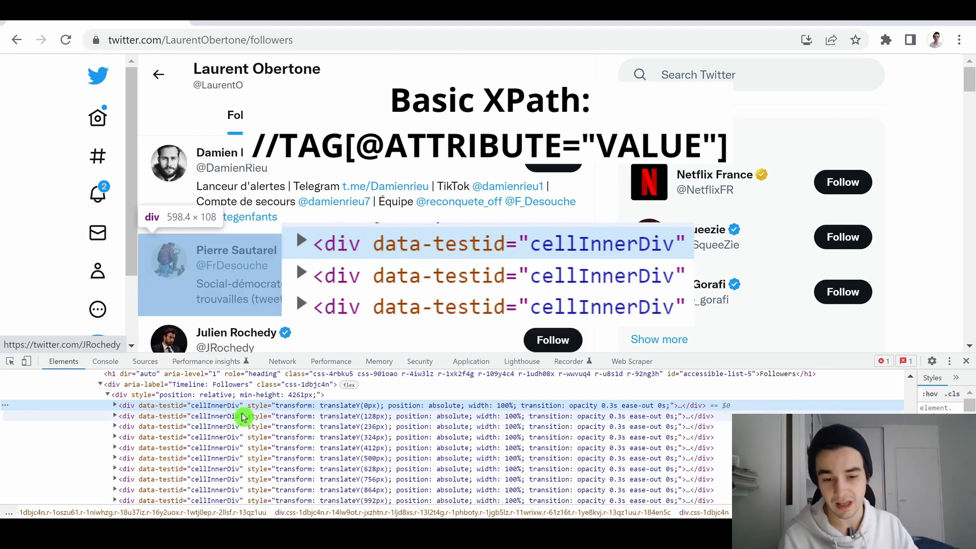
{"action": "mouse_move", "coordinate": [124, 416]}
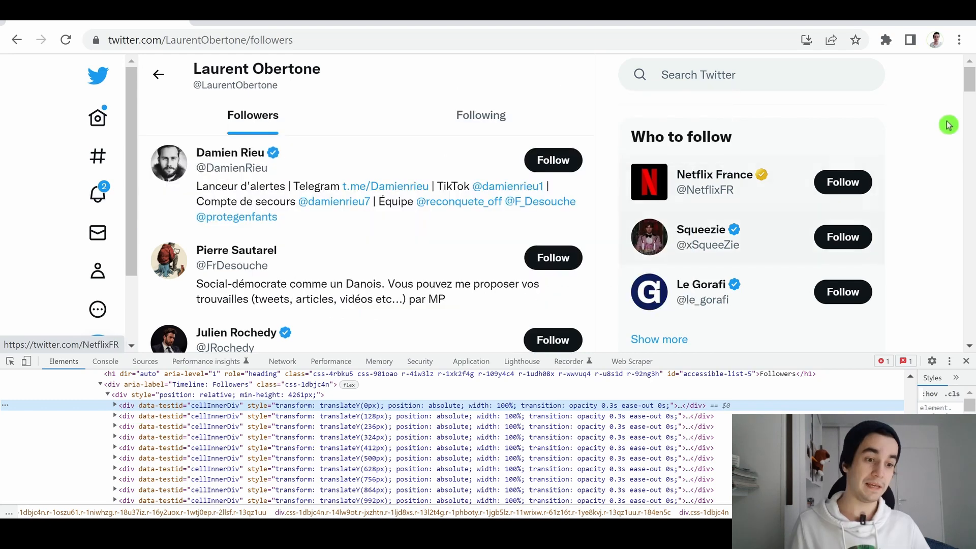
- Launch XPath Helper from the extensions menu and begin a //div query for follower cells
{"action": "left_click", "coordinate": [886, 39]}
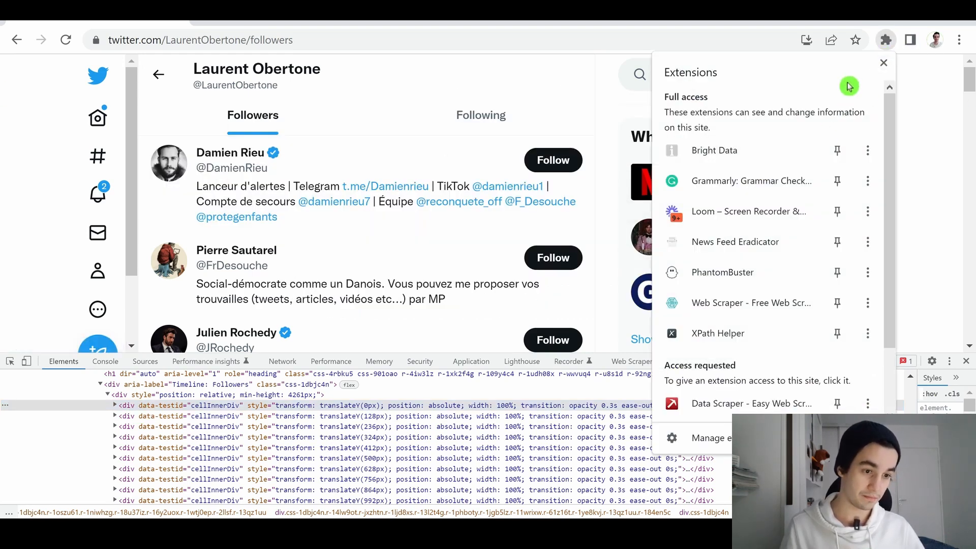
{"action": "mouse_move", "coordinate": [713, 340]}
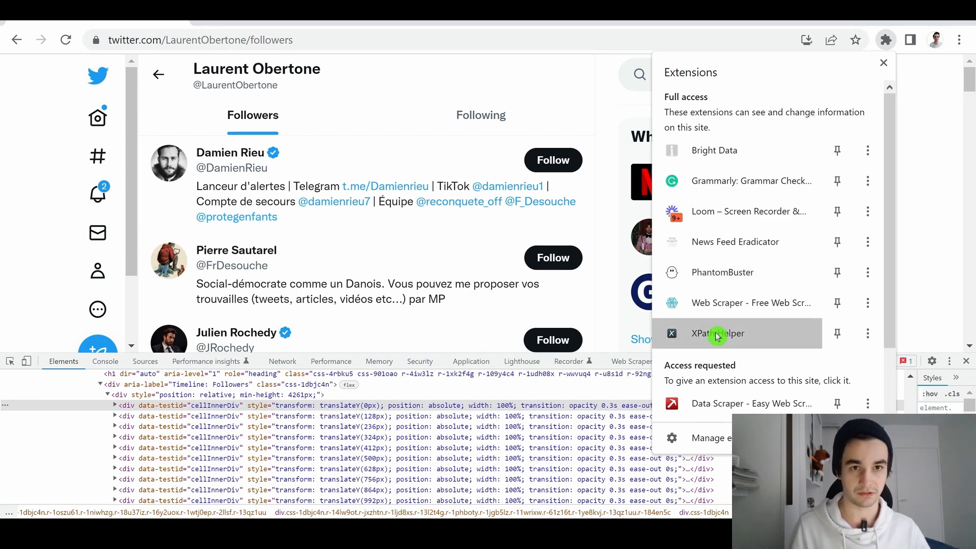
{"action": "left_click", "coordinate": [718, 333]}
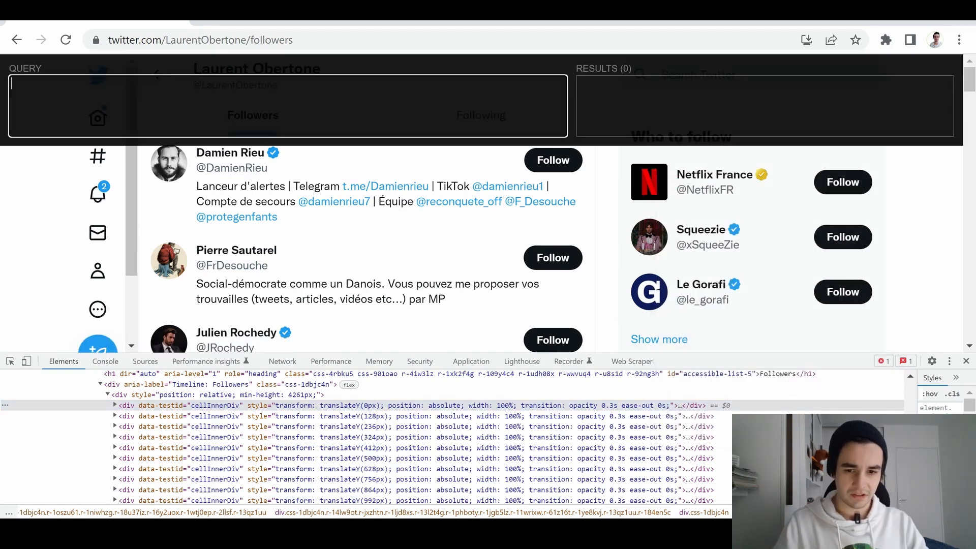
{"action": "type", "text": "//div[@"}
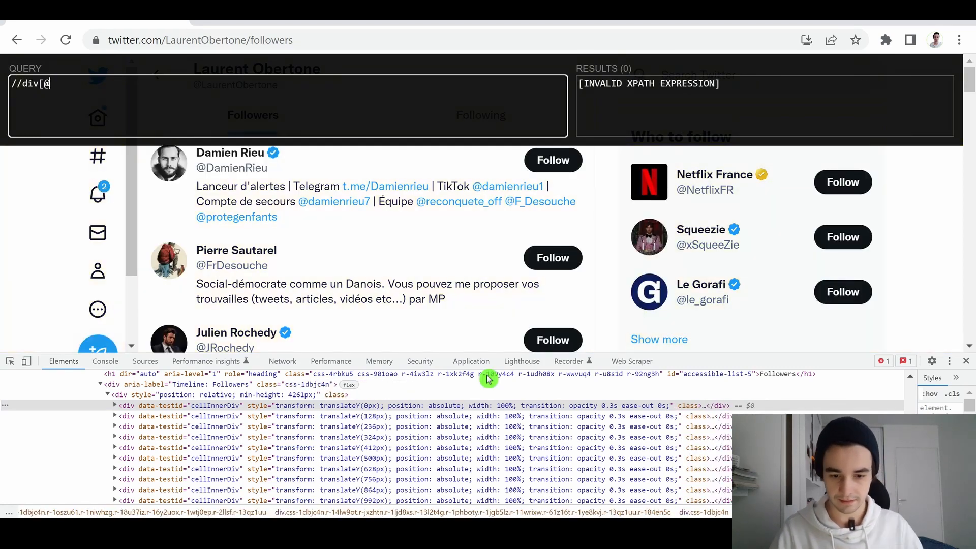
{"action": "left_click", "coordinate": [115, 406]}
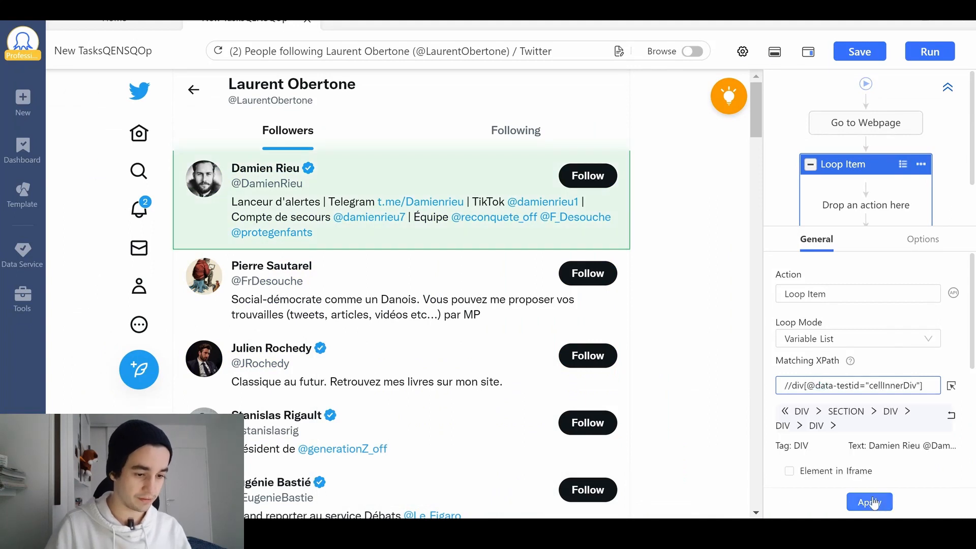
{"action": "left_click", "coordinate": [868, 501]}
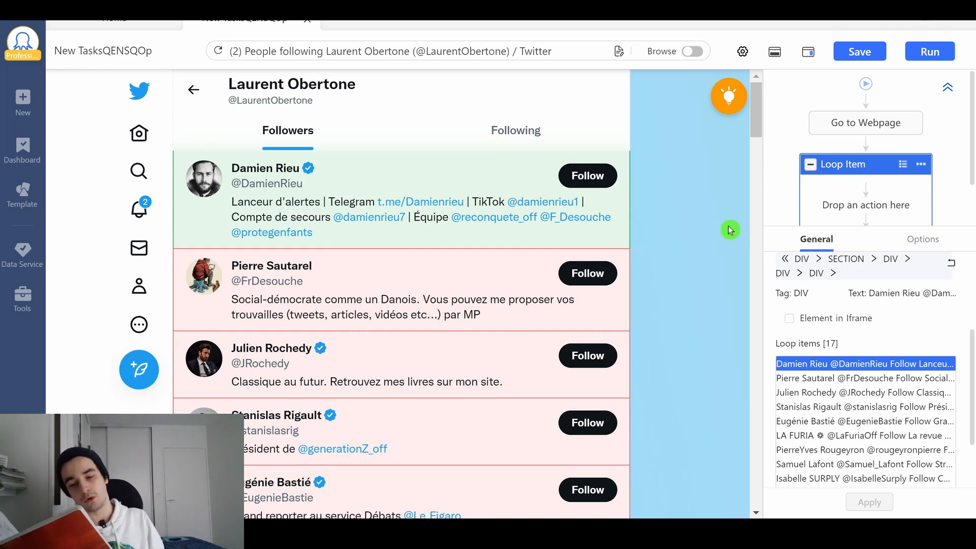
{"action": "mouse_move", "coordinate": [265, 168]}
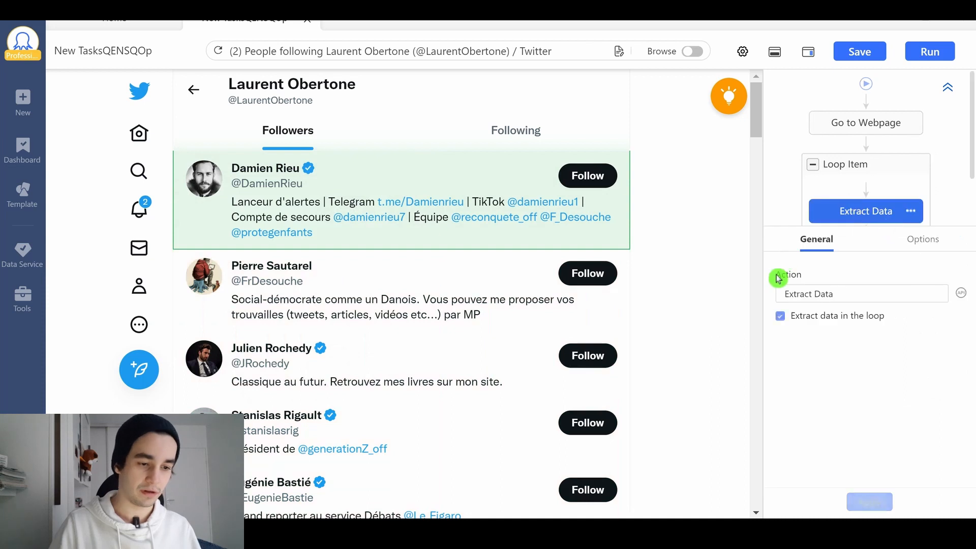
- Add a custom data field to the Extract Data step and start renaming Field1
{"action": "left_click", "coordinate": [775, 52]}
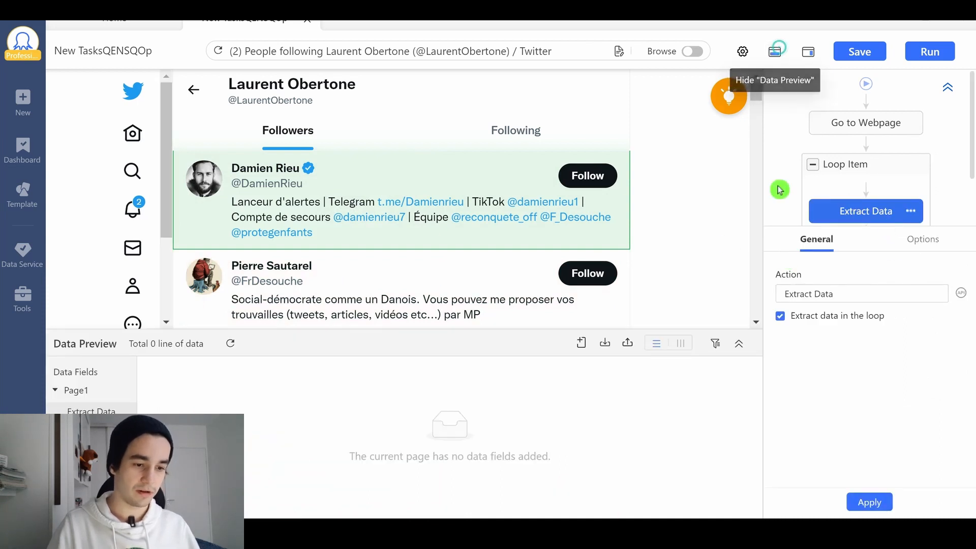
{"action": "left_click", "coordinate": [580, 343]}
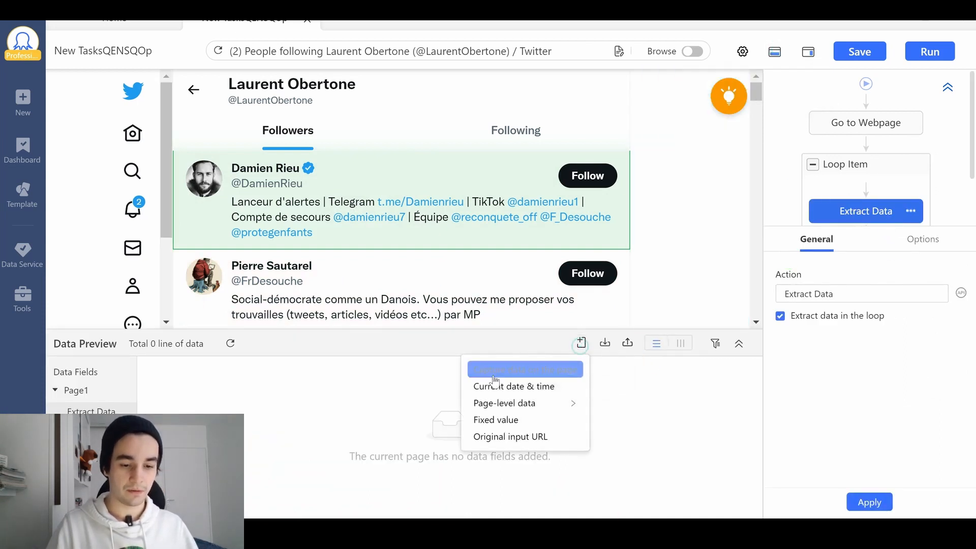
{"action": "left_click", "coordinate": [525, 368]}
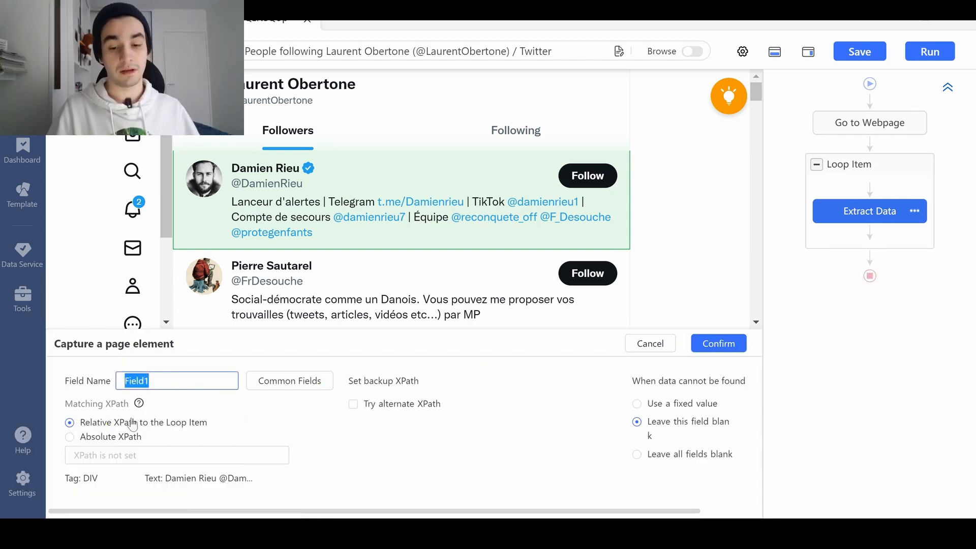
{"action": "type", "text": "Fo"}
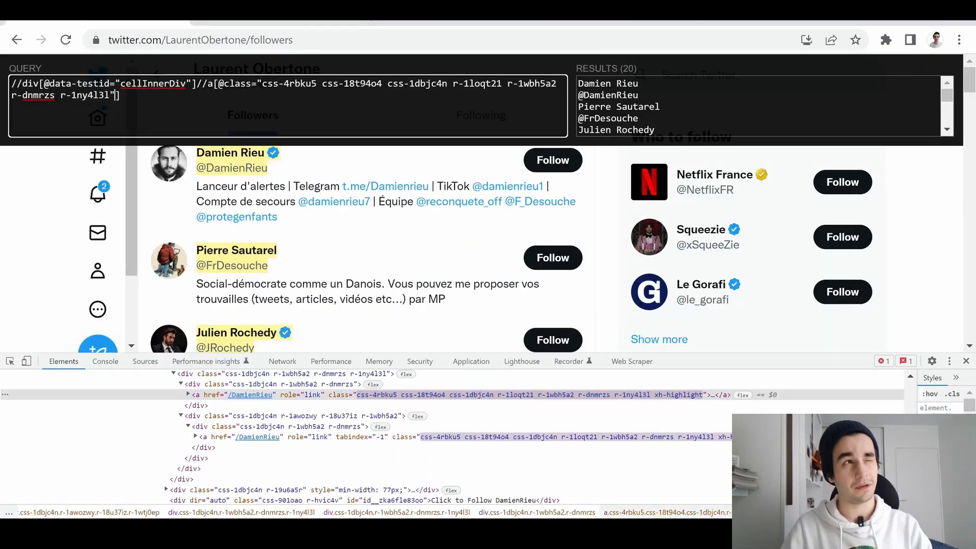
- Append an 'and not(contains(...))' condition to the XPath query so it returns only follower names
{"action": "type", "text": "and [not(contains(@class,\"price\"))]"}
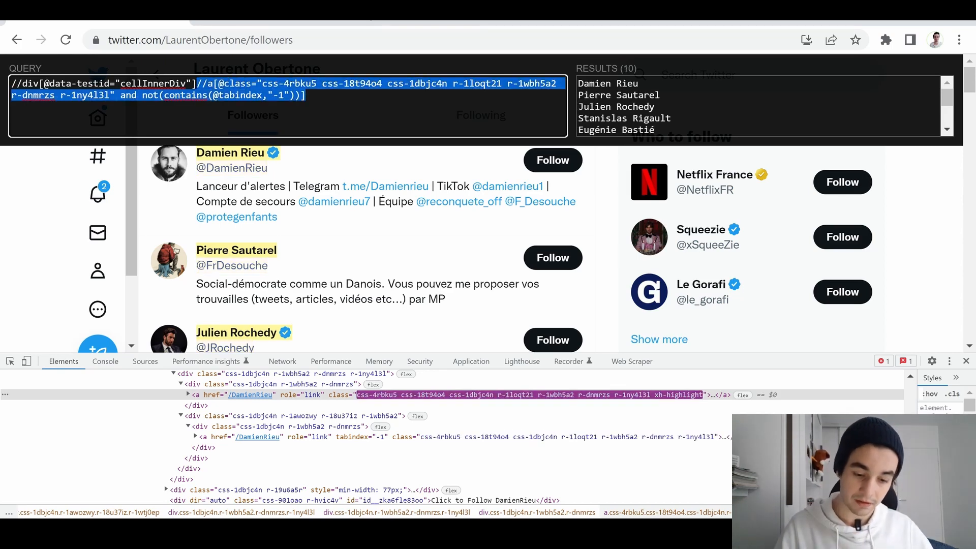
{"action": "mouse_move", "coordinate": [154, 69]}
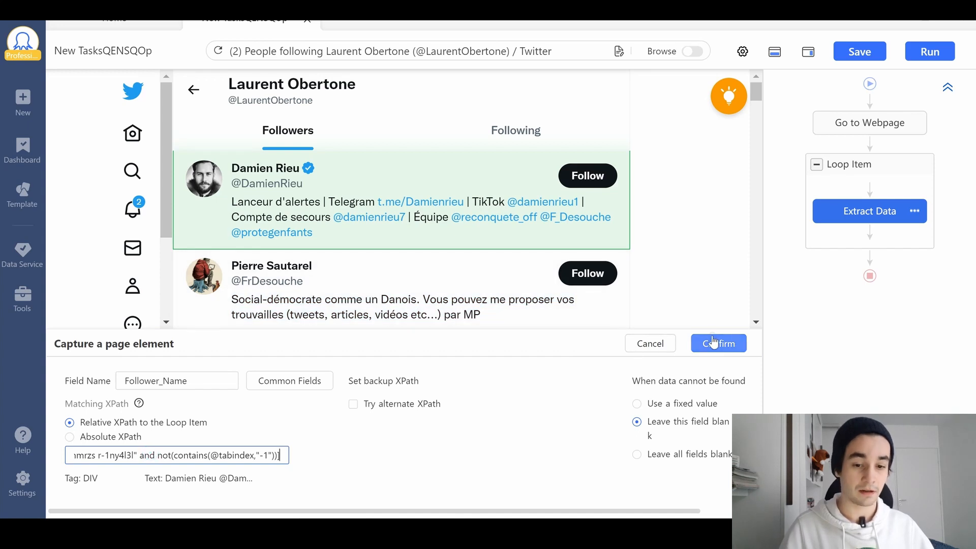
- Confirm the Follower_Name field, duplicate it into a Follower_URL column and open its options
{"action": "left_click", "coordinate": [718, 342]}
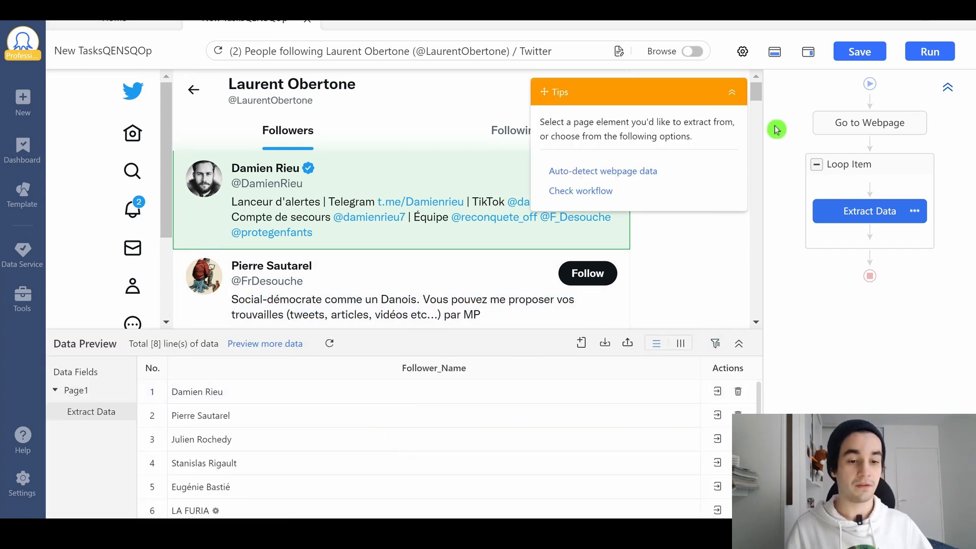
{"action": "mouse_move", "coordinate": [823, 313]}
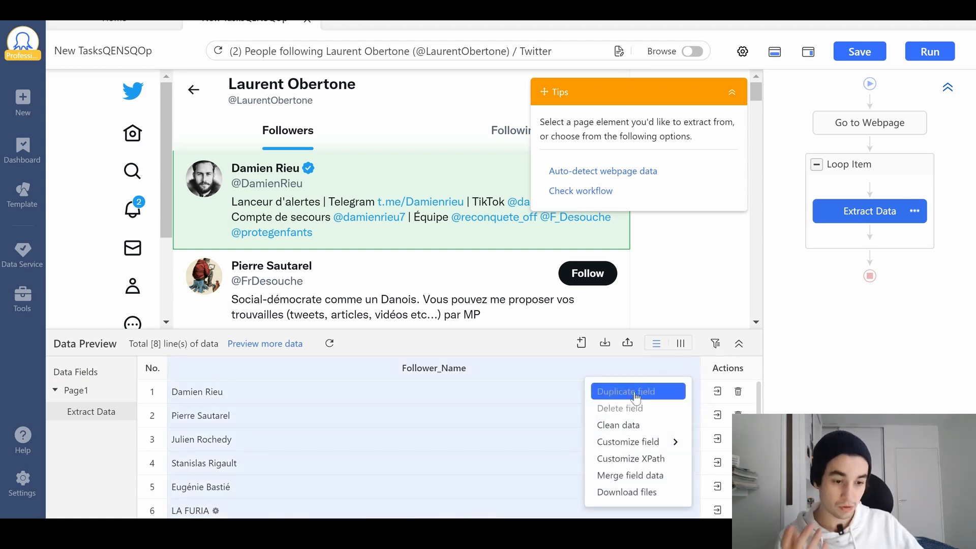
{"action": "left_click", "coordinate": [625, 390]}
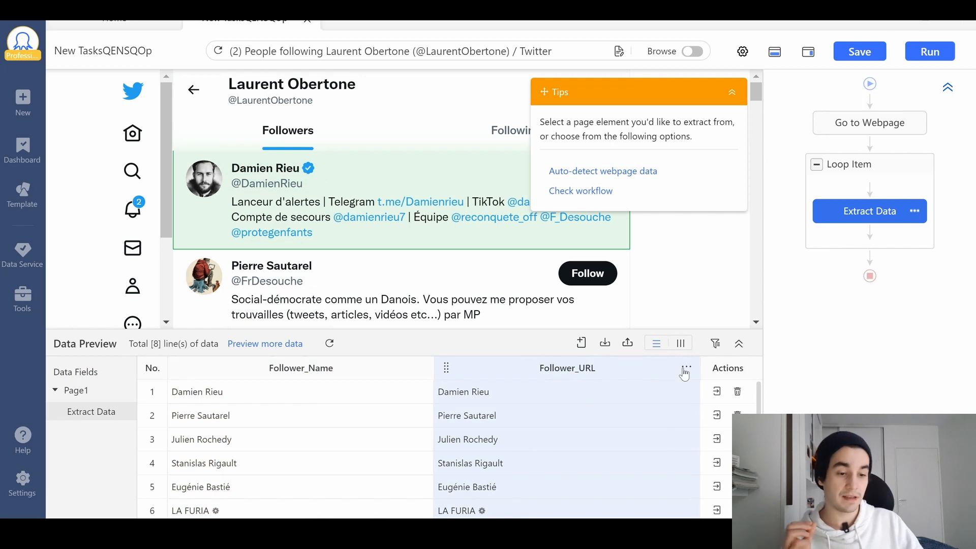
{"action": "left_click", "coordinate": [684, 370]}
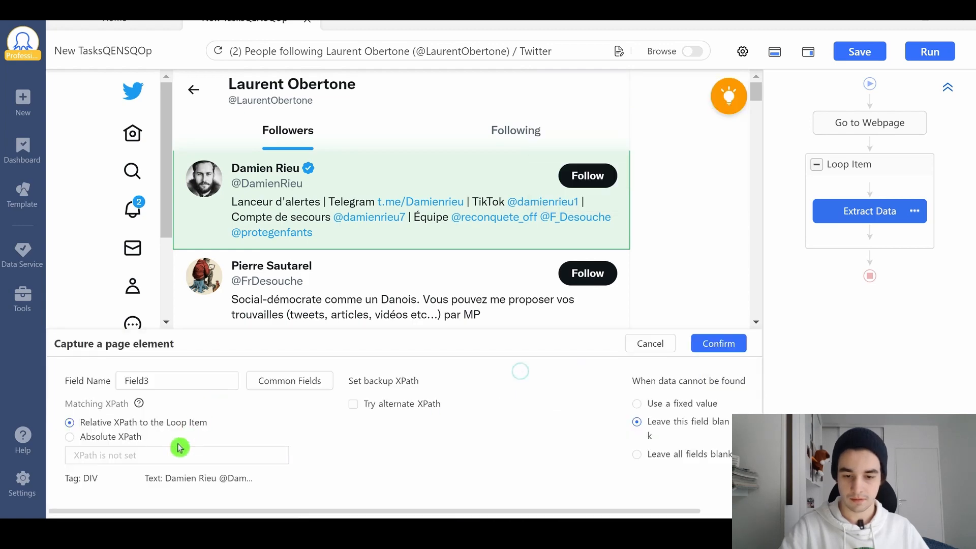
- Save a Follower_Username field with its XPath and name the next field Bio
{"action": "type", "text": "Follower_Username"}
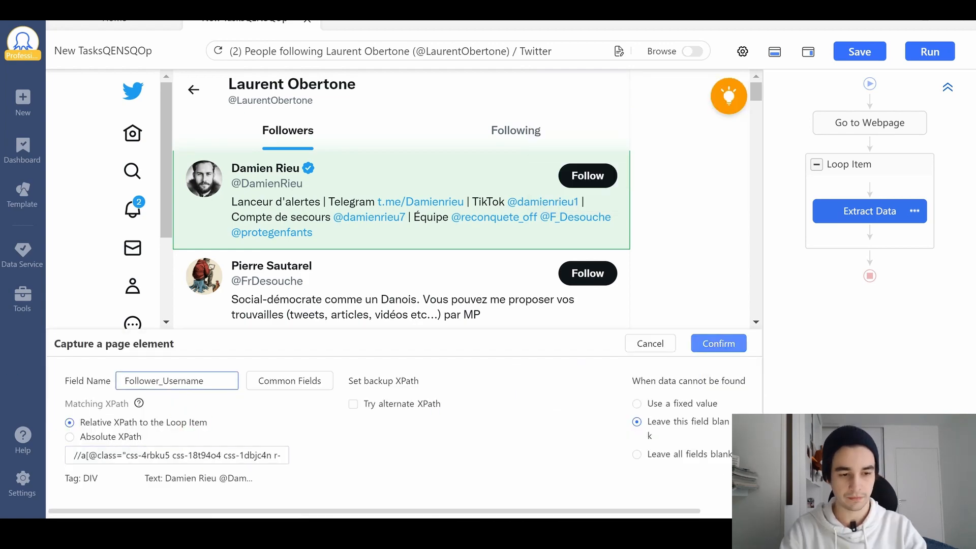
{"action": "left_click", "coordinate": [718, 343]}
{"action": "type", "text": "//div[@dir=\"auto\"]/*[1]/.."}
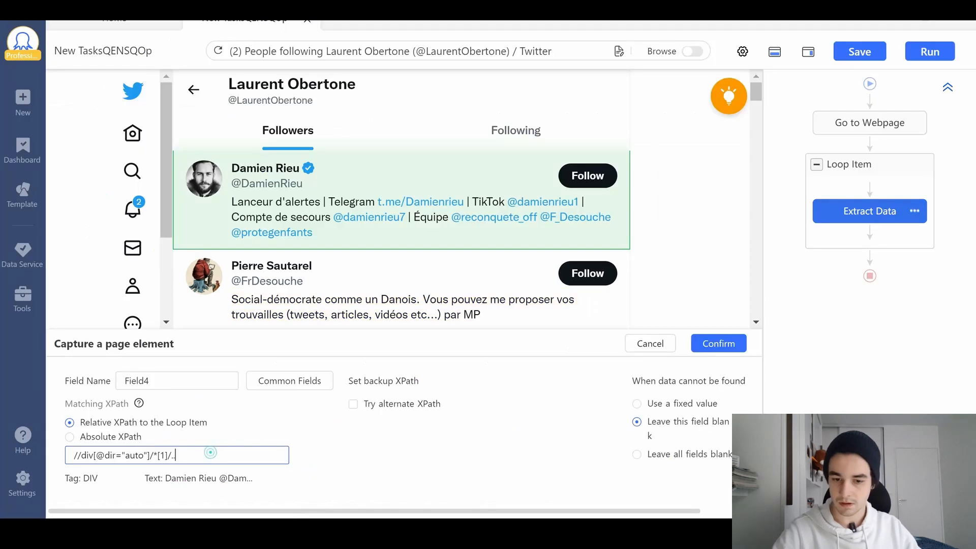
{"action": "type", "text": "Bio"}
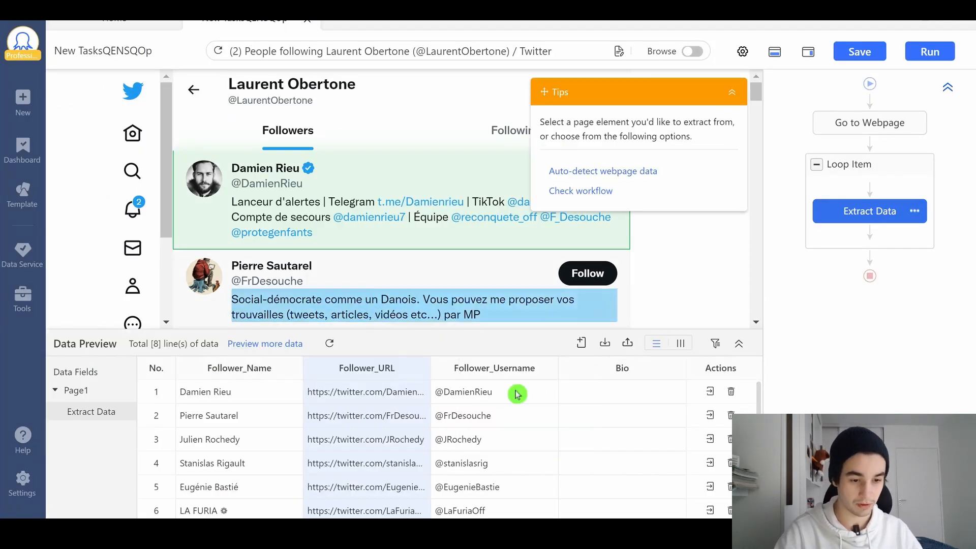
- Insert a new loop before the follower Loop Item and set its mode to Scroll Page
{"action": "left_click", "coordinate": [848, 164]}
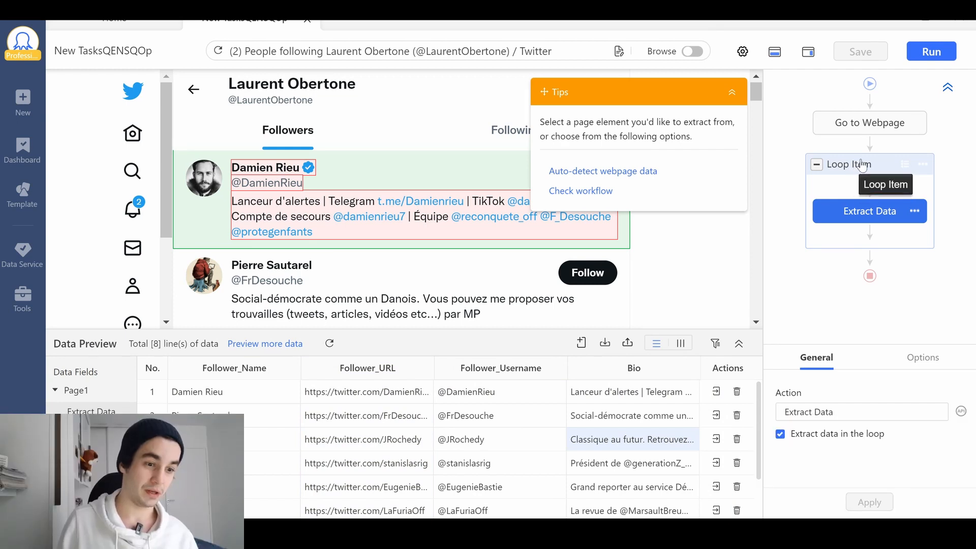
{"action": "left_click", "coordinate": [853, 164]}
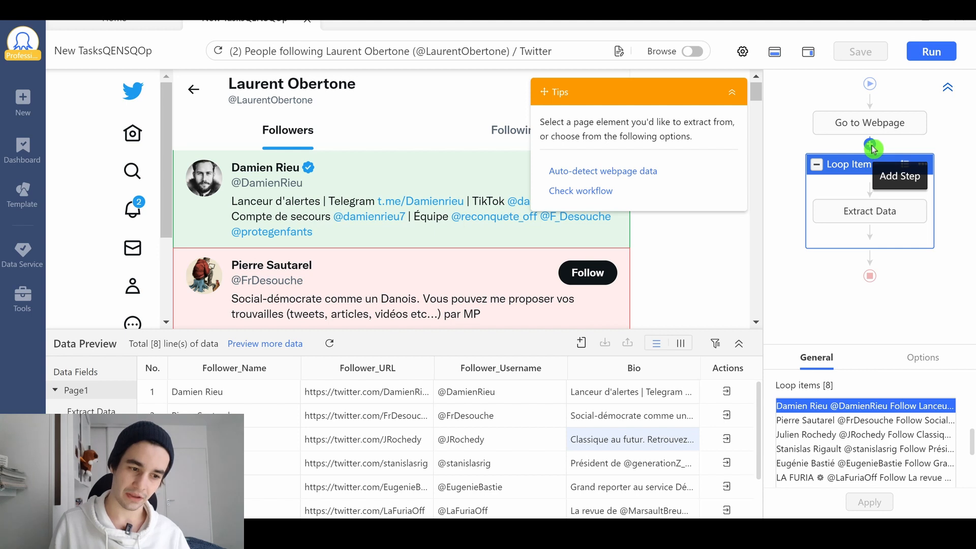
{"action": "left_click", "coordinate": [870, 190]}
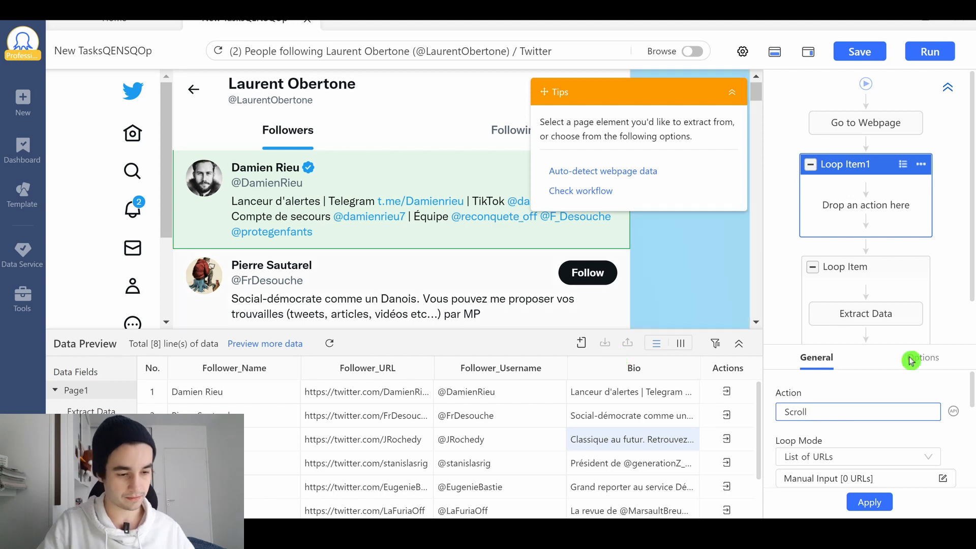
{"action": "left_click", "coordinate": [869, 501]}
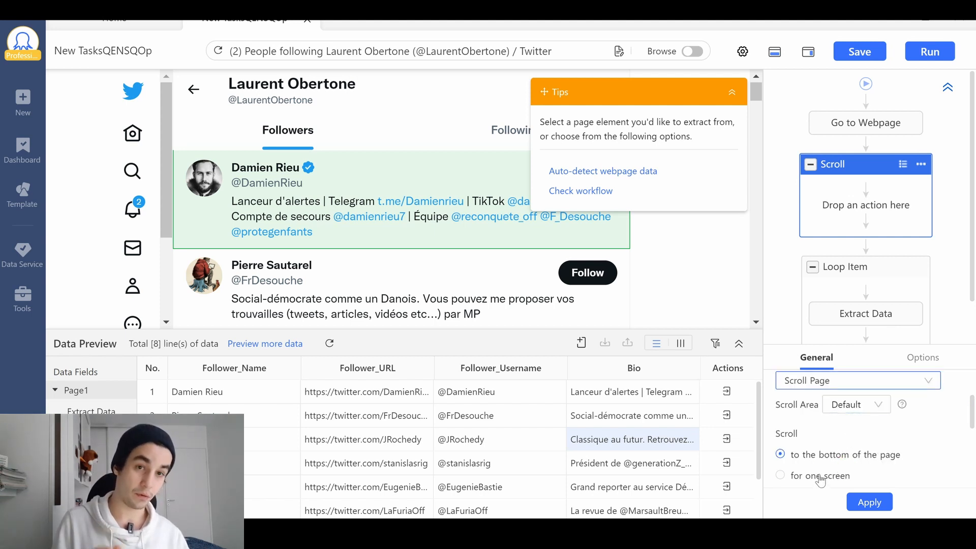
{"action": "left_click", "coordinate": [780, 476]}
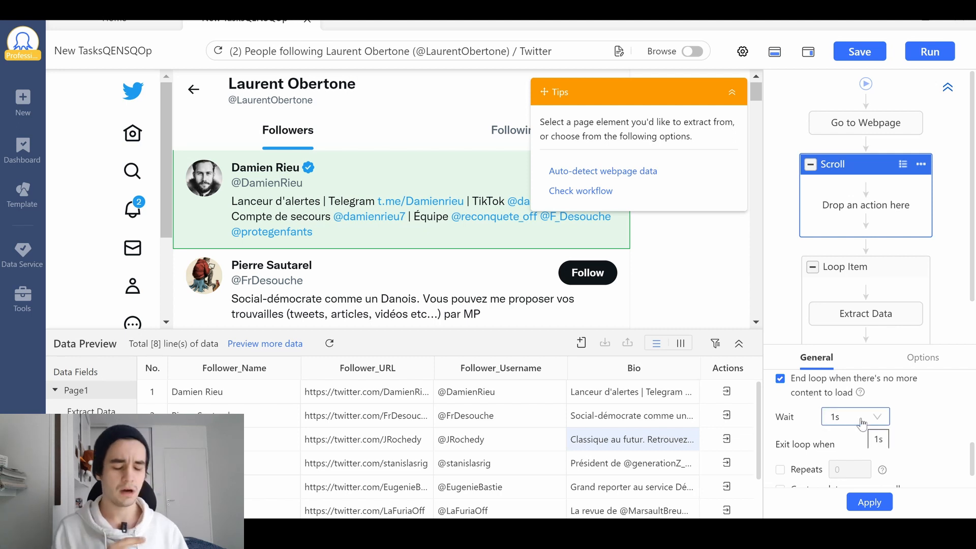
- Set the scroll loop to wait 3 seconds, capture data as the page scrolls, and apply it
{"action": "left_click", "coordinate": [855, 415]}
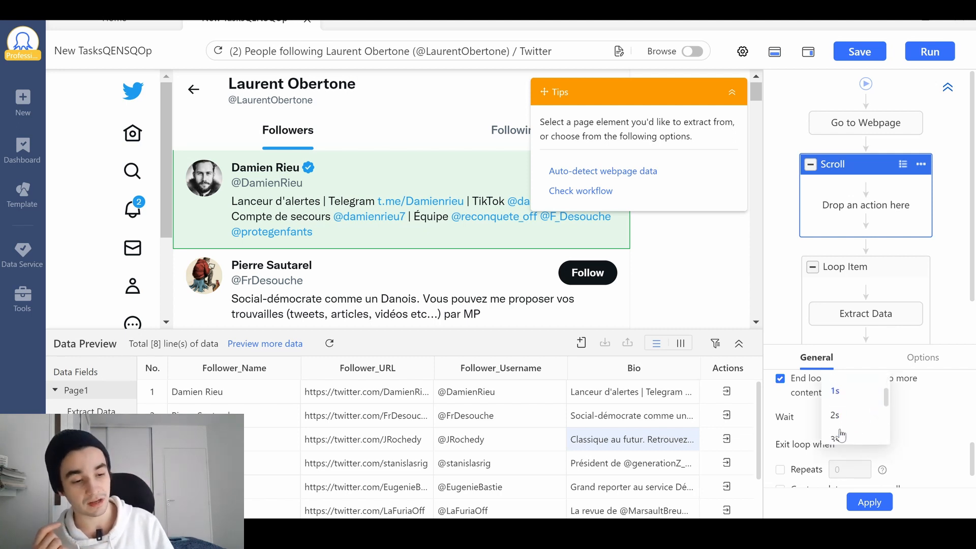
{"action": "left_click", "coordinate": [834, 437]}
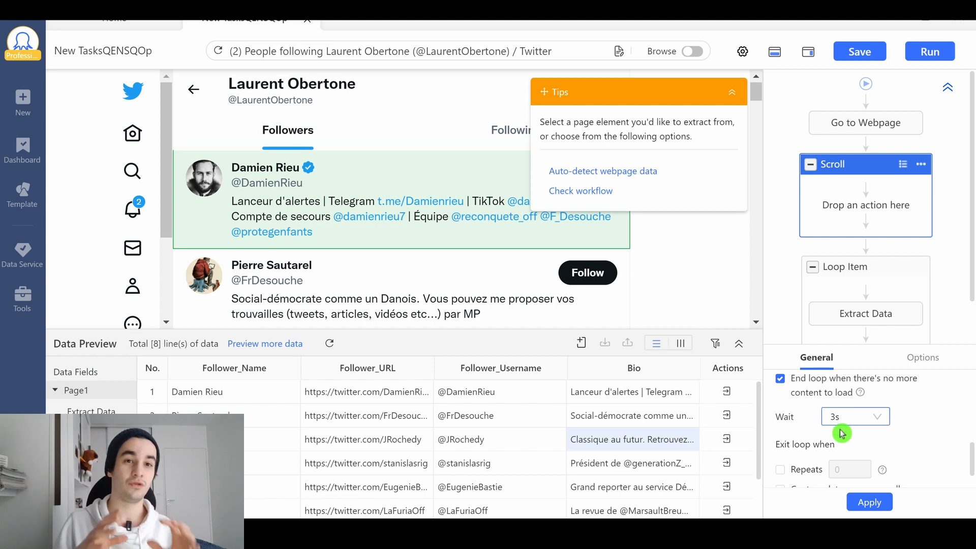
{"action": "left_click", "coordinate": [780, 378]}
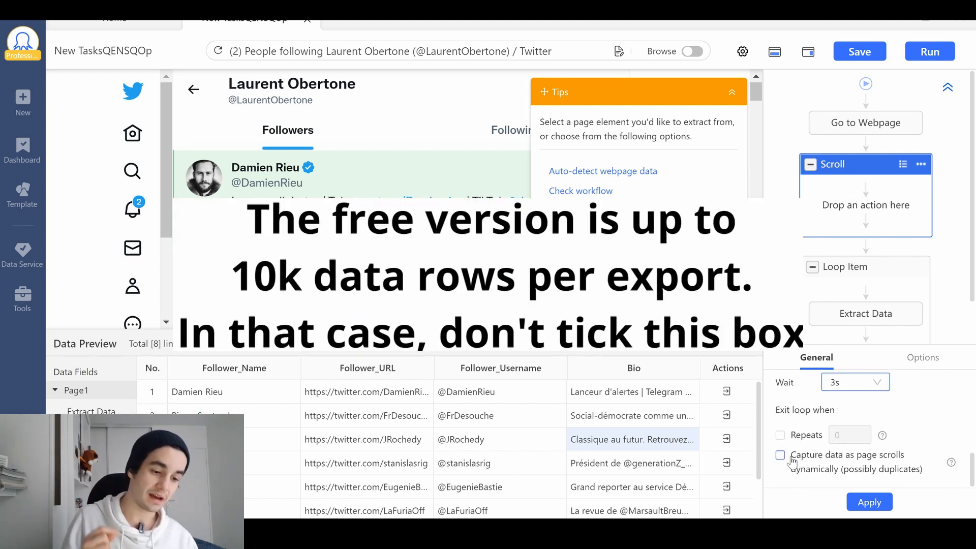
{"action": "left_click", "coordinate": [779, 455]}
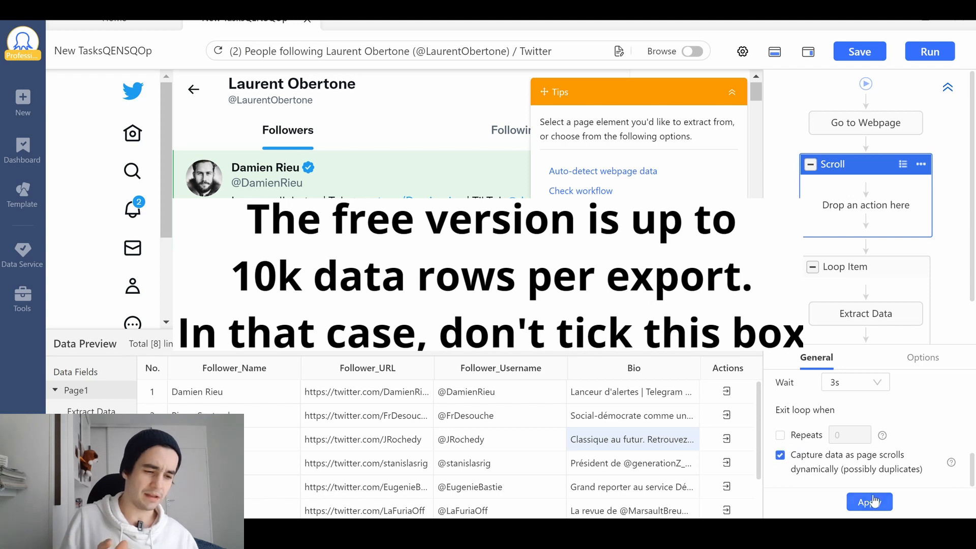
{"action": "left_click", "coordinate": [869, 501]}
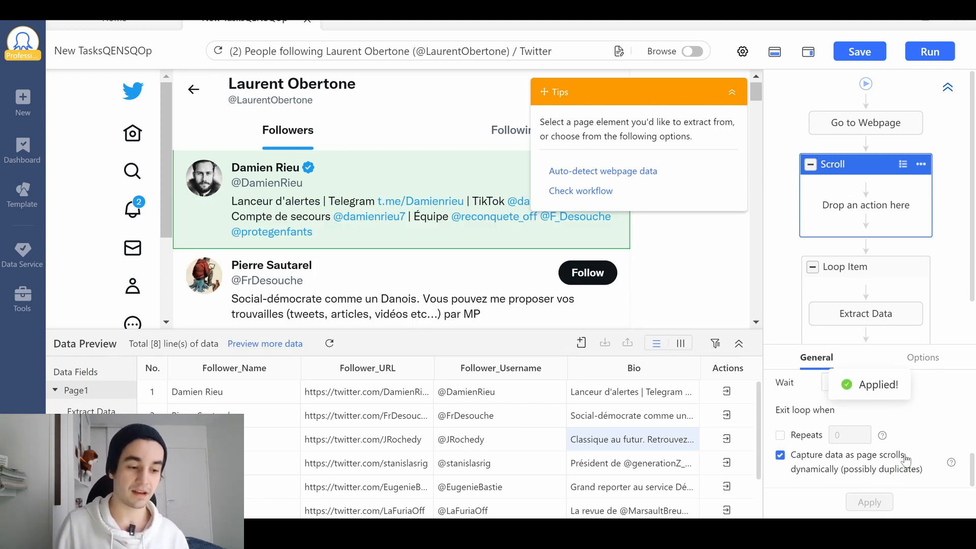
{"action": "left_click", "coordinate": [855, 381]}
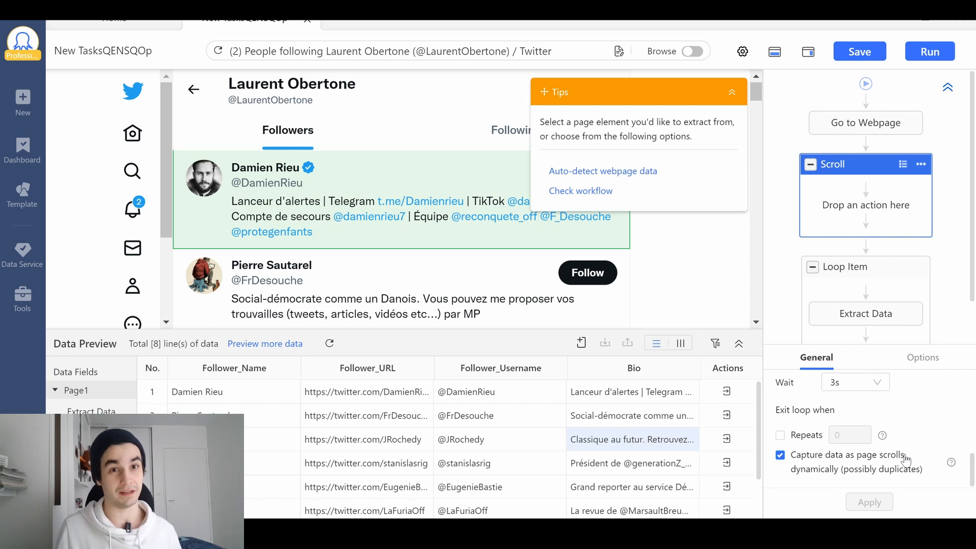
- Nest Loop Item inside the scroll loop and run the task locally in Standard Mode
{"action": "left_click", "coordinate": [845, 266]}
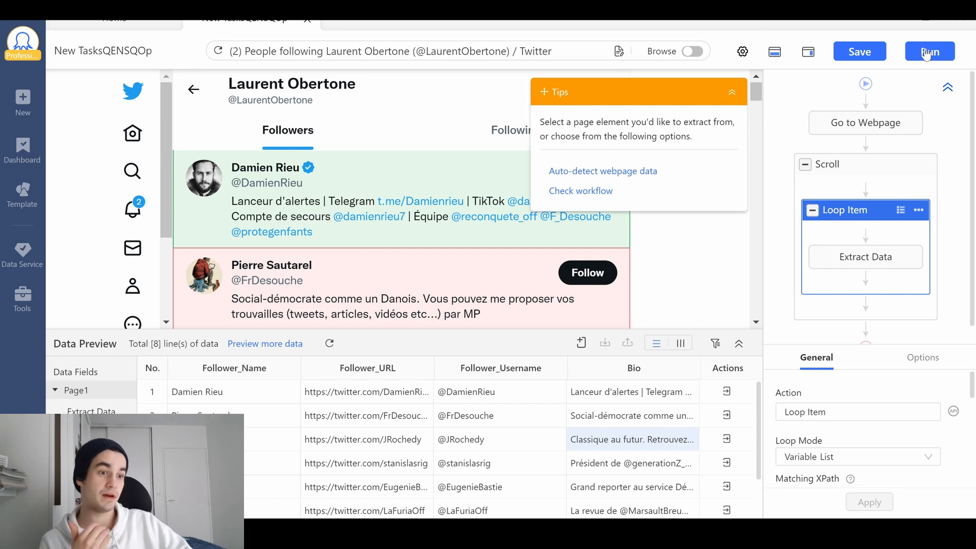
{"action": "left_click", "coordinate": [928, 50]}
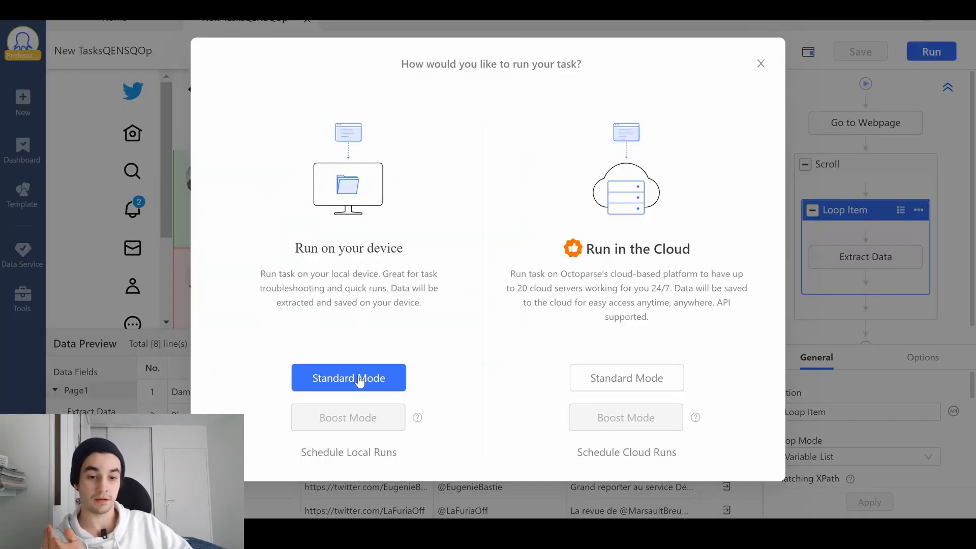
{"action": "left_click", "coordinate": [348, 378]}
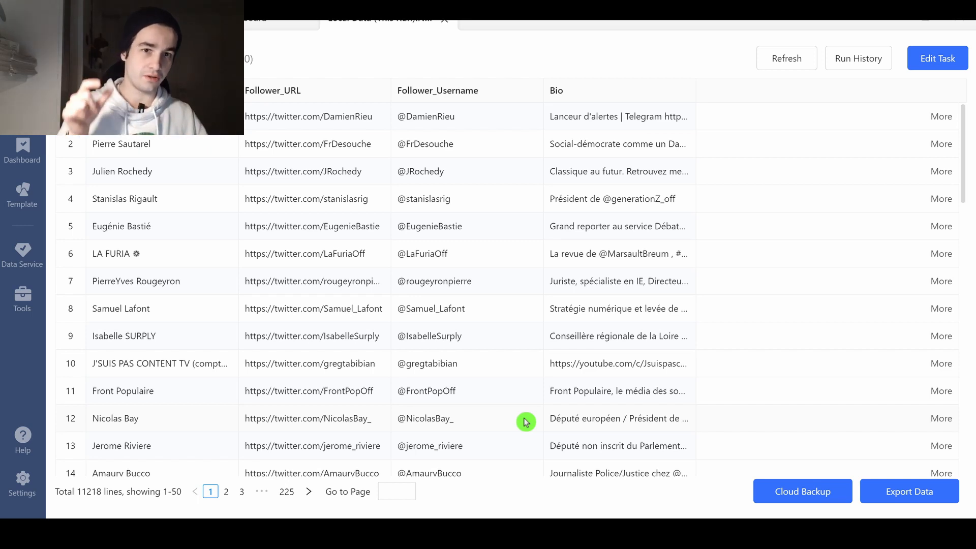
{"action": "mouse_move", "coordinate": [939, 462]}
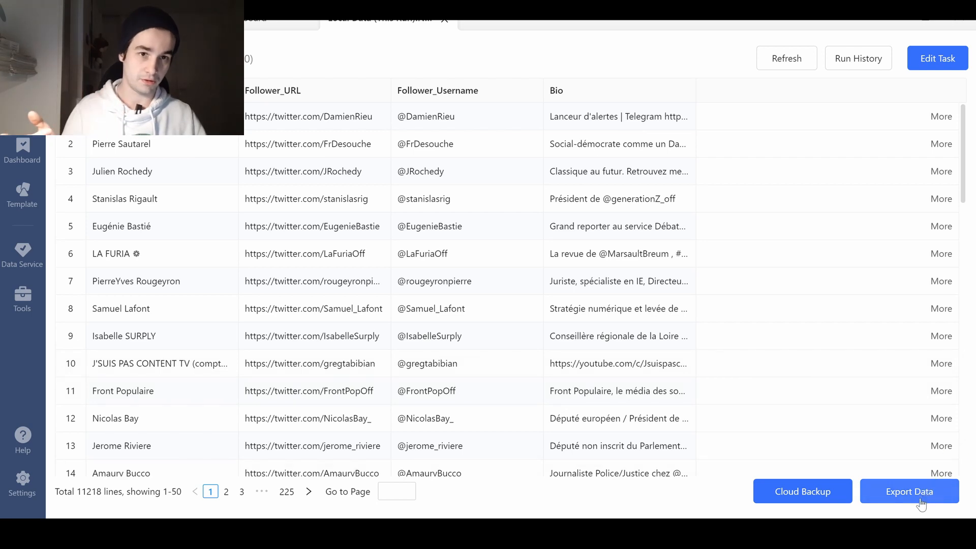
- Export the follower rows to Excel (xlsx) with duplicates removed
{"action": "left_click", "coordinate": [907, 491]}
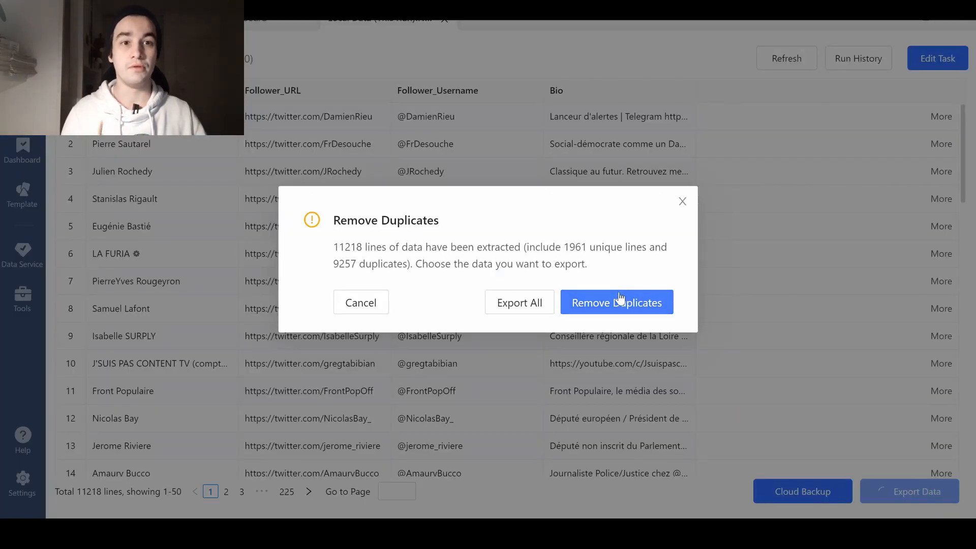
{"action": "left_click", "coordinate": [616, 302]}
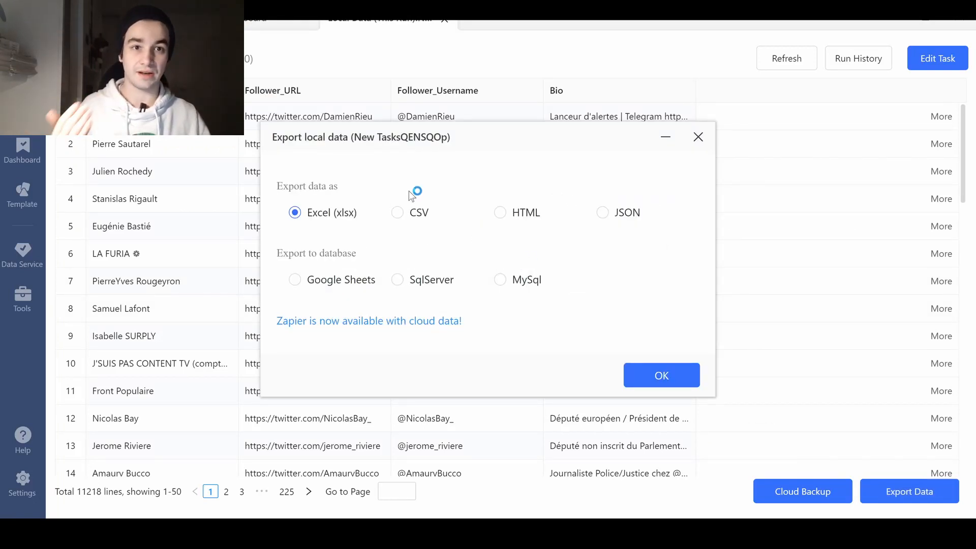
{"action": "left_click", "coordinate": [661, 375]}
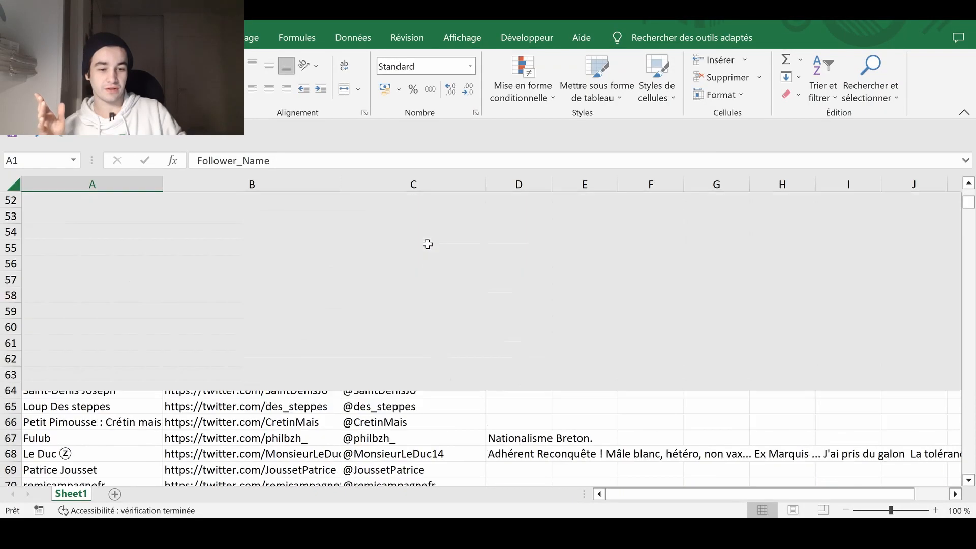